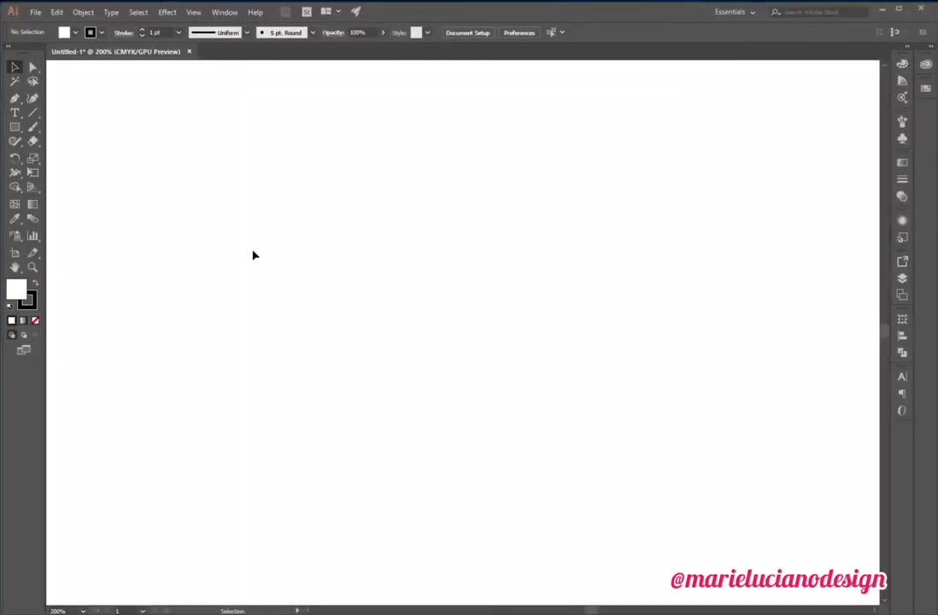
{"action": "mouse_move", "coordinate": [260, 249]}
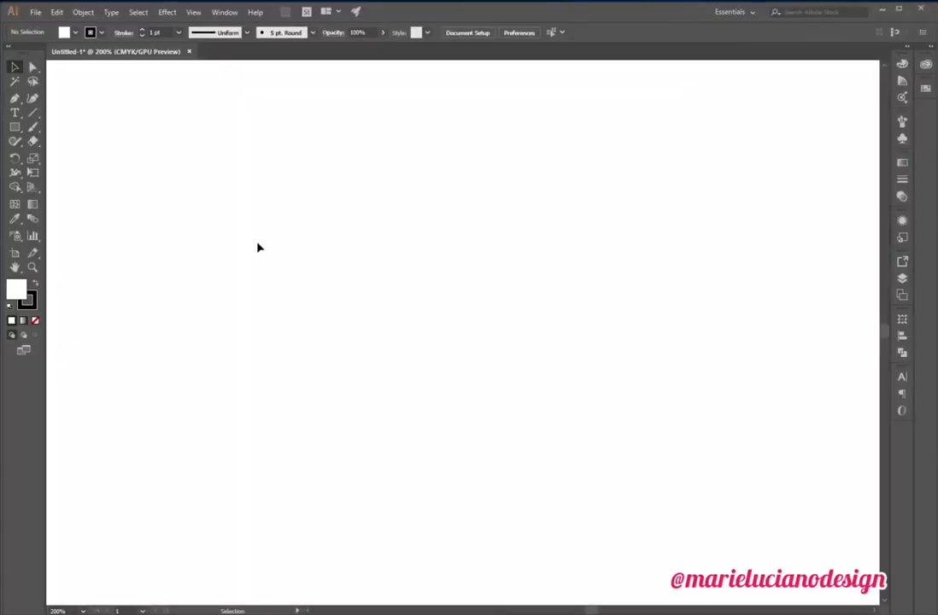
{"action": "mouse_move", "coordinate": [27, 127]}
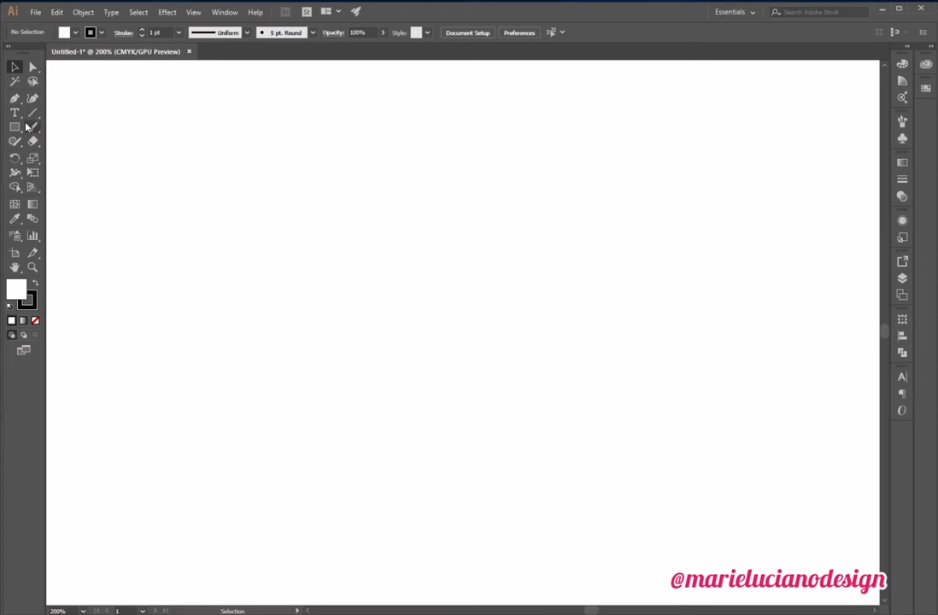
- Draw a large centred circle with a #FF0049 pink-red outline and no fill
{"action": "left_click", "coordinate": [15, 127]}
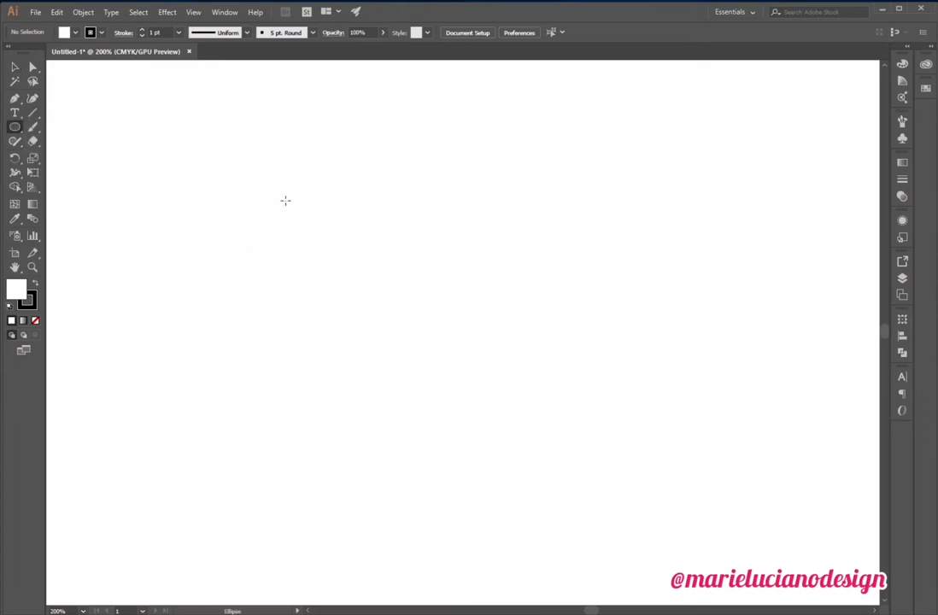
{"action": "left_click_drag", "start_coordinate": [285, 187], "coordinate": [649, 551]}
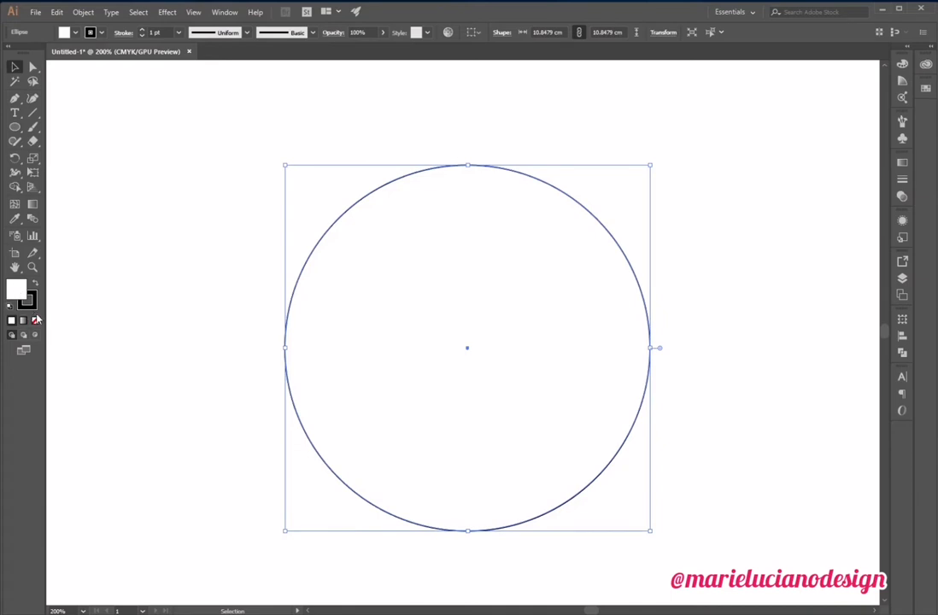
{"action": "double_click", "coordinate": [19, 293]}
{"action": "type", "text": "FF0049"}
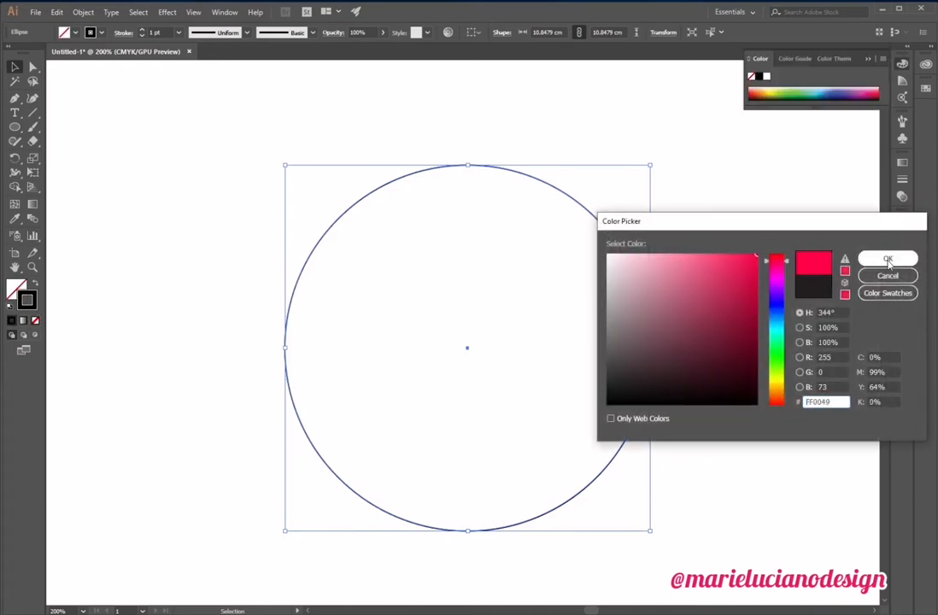
{"action": "left_click", "coordinate": [888, 258]}
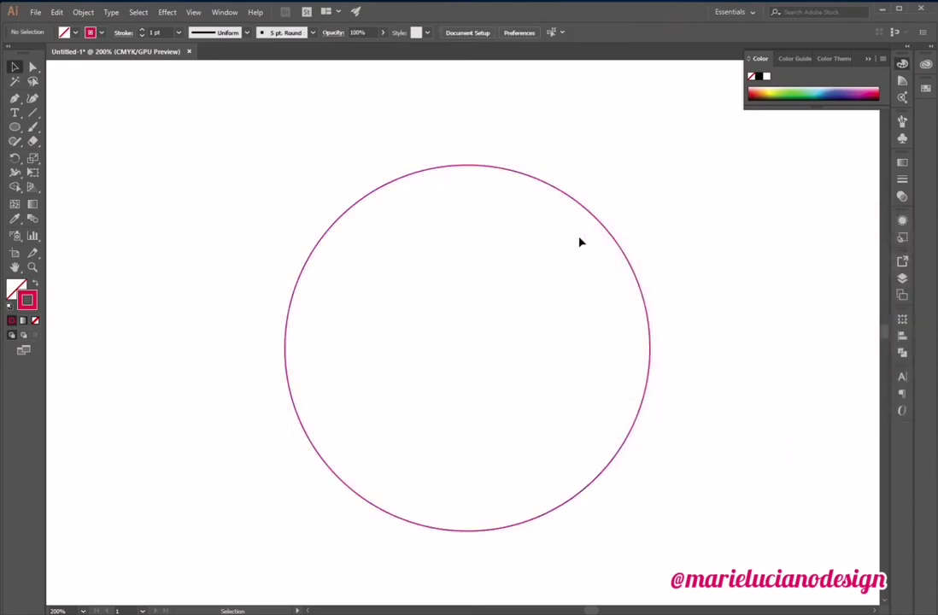
{"action": "mouse_move", "coordinate": [196, 246]}
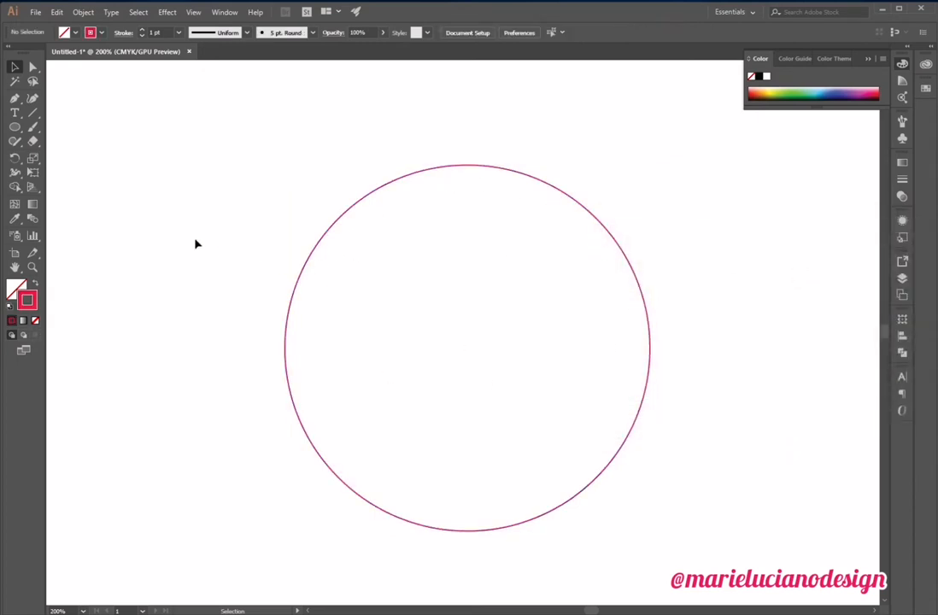
{"action": "mouse_move", "coordinate": [62, 169]}
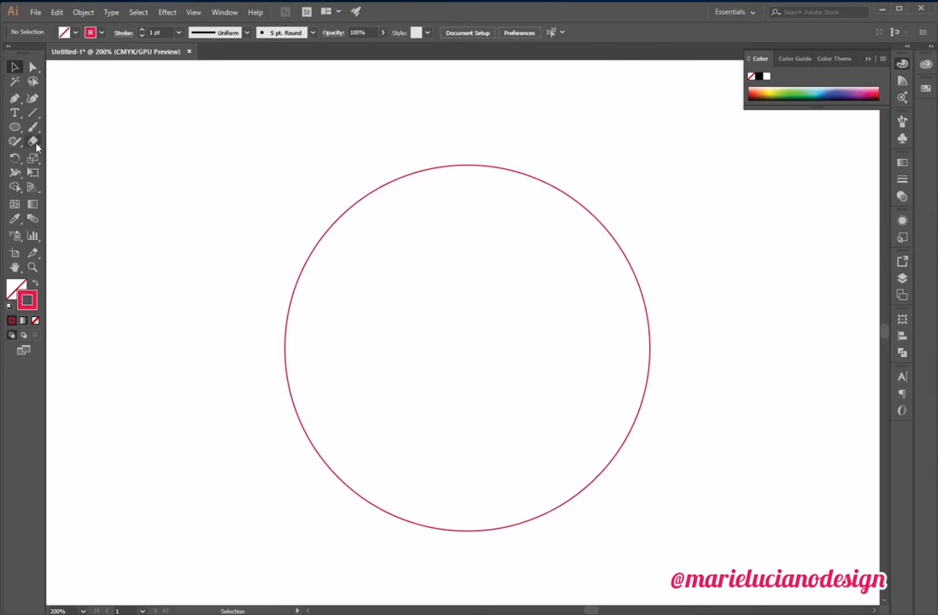
{"action": "mouse_move", "coordinate": [33, 141]}
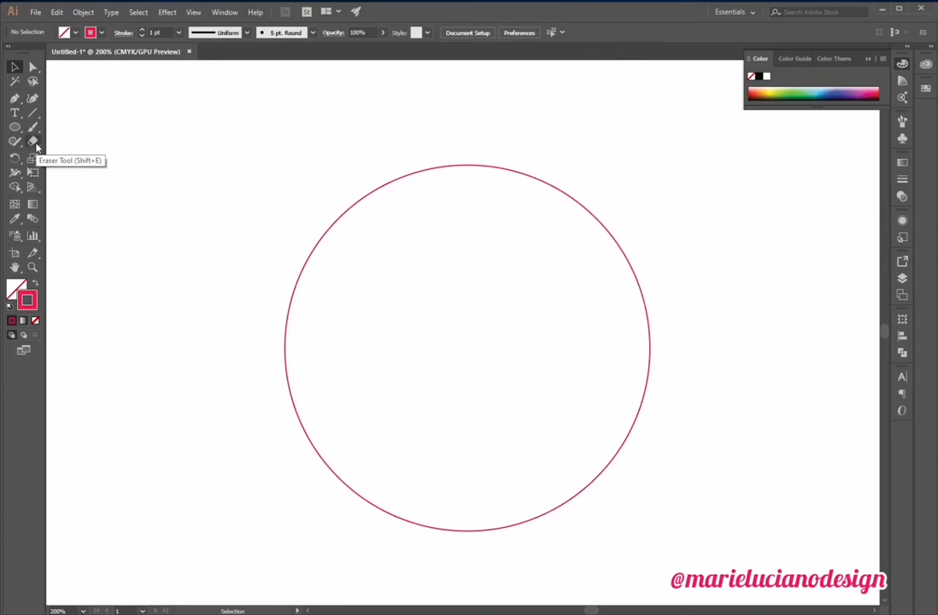
{"action": "mouse_move", "coordinate": [15, 127]}
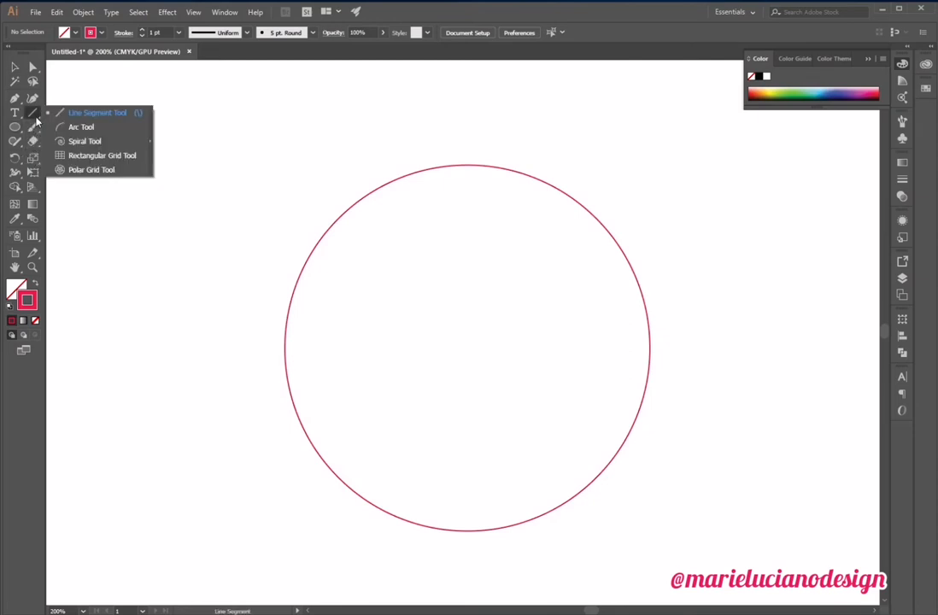
- Drag a trial spiral out from the circle's centre and set the outline colour to black
{"action": "left_click", "coordinate": [85, 141]}
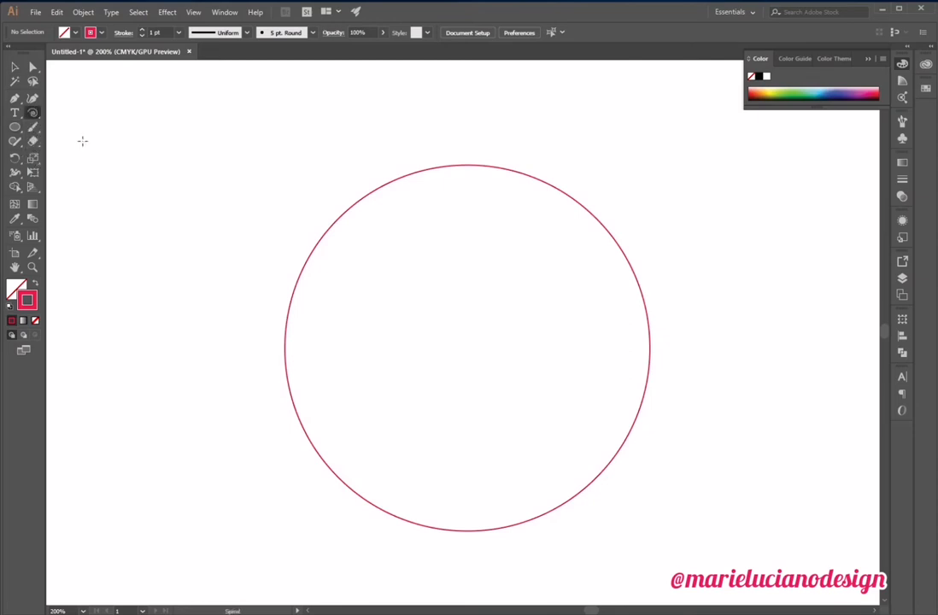
{"action": "left_click_drag", "start_coordinate": [96, 165], "coordinate": [649, 165]}
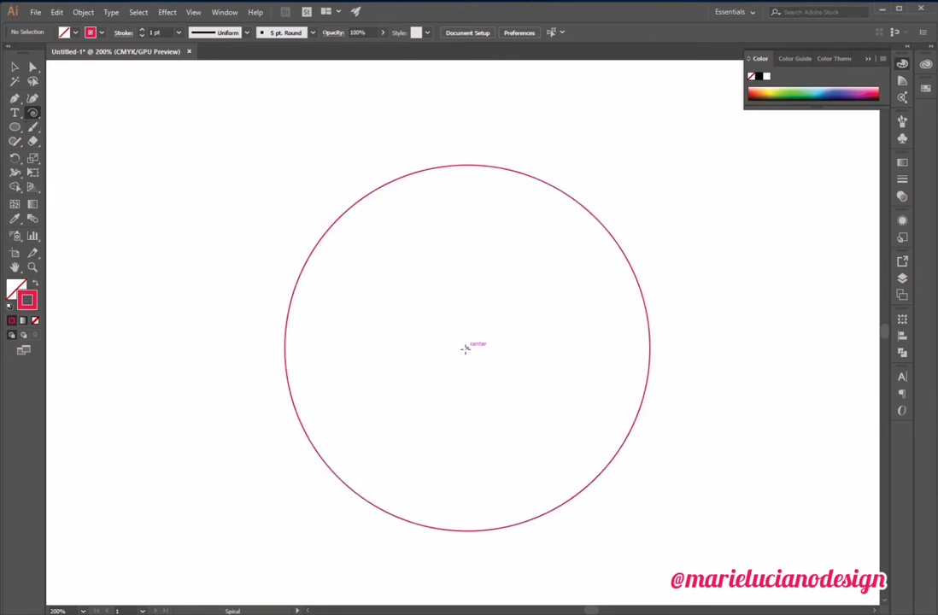
{"action": "left_click_drag", "start_coordinate": [466, 359], "coordinate": [511, 279]}
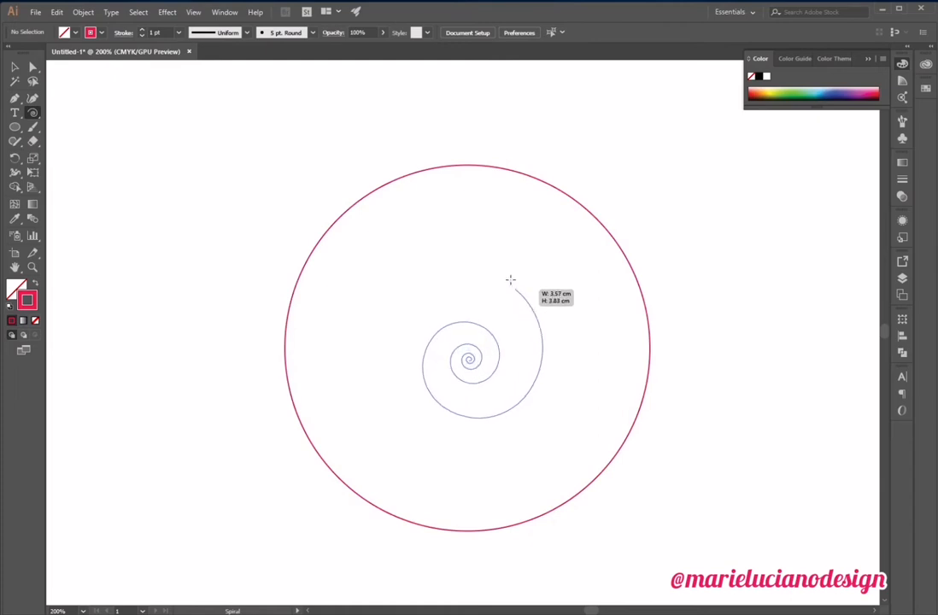
{"action": "left_click_drag", "start_coordinate": [510, 280], "coordinate": [68, 252]}
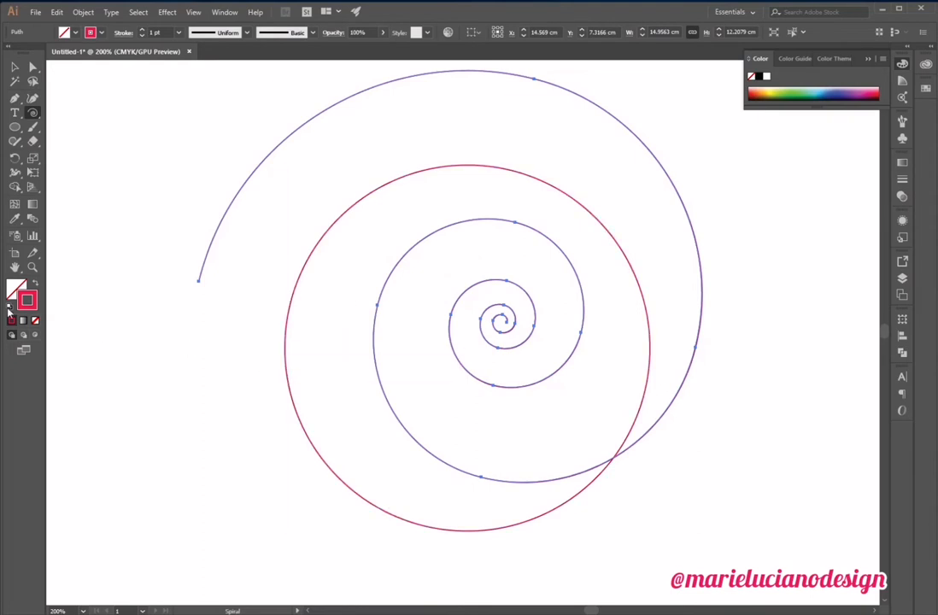
{"action": "double_click", "coordinate": [19, 292]}
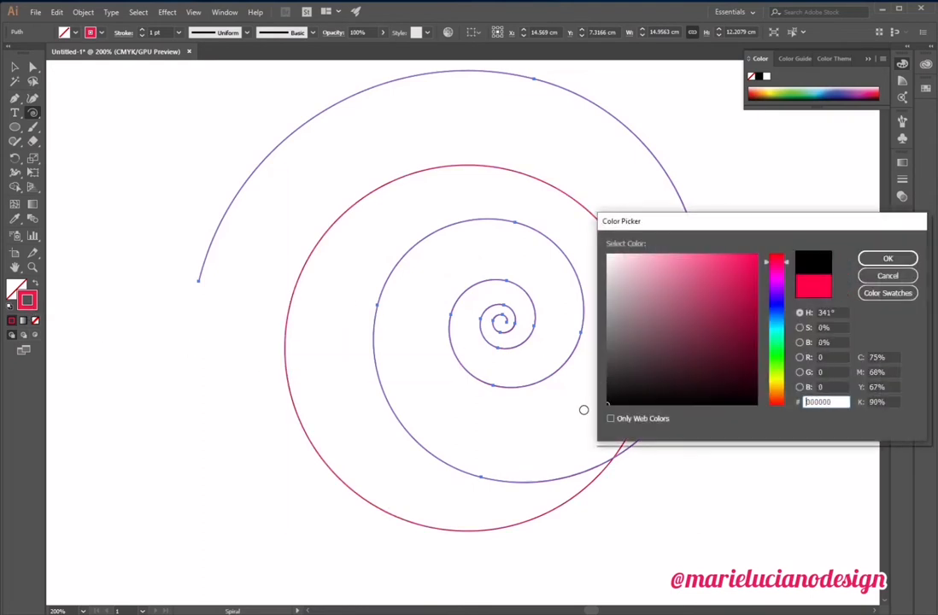
{"action": "left_click", "coordinate": [887, 258]}
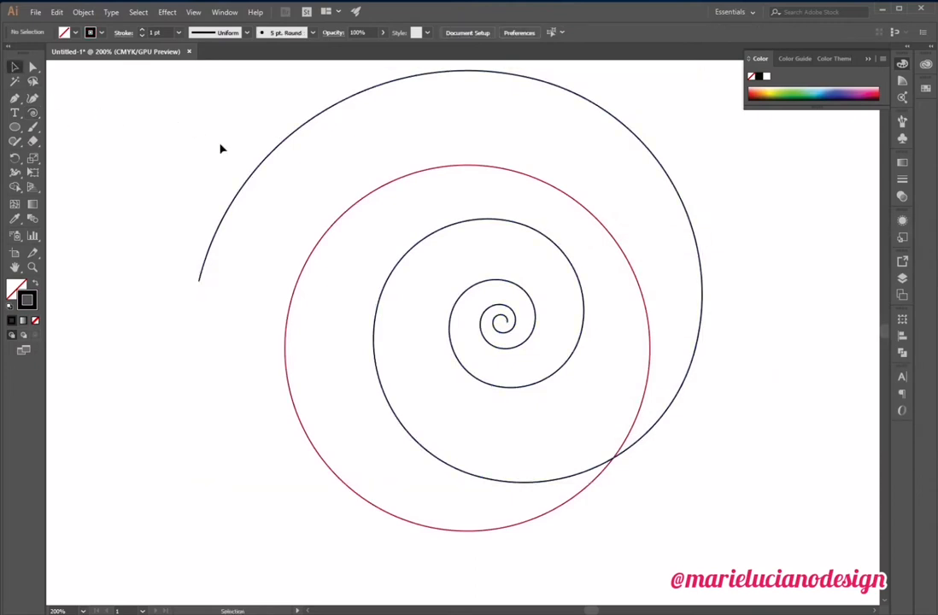
{"action": "mouse_move", "coordinate": [264, 174]}
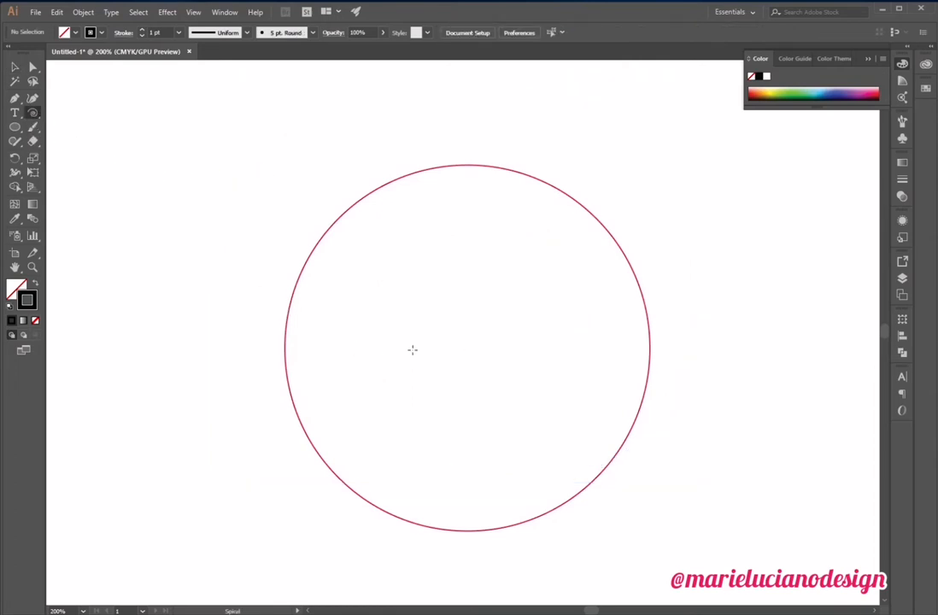
- Create a 12-segment spiral with 80% decay and move it into the red circle
{"action": "left_click", "coordinate": [413, 351]}
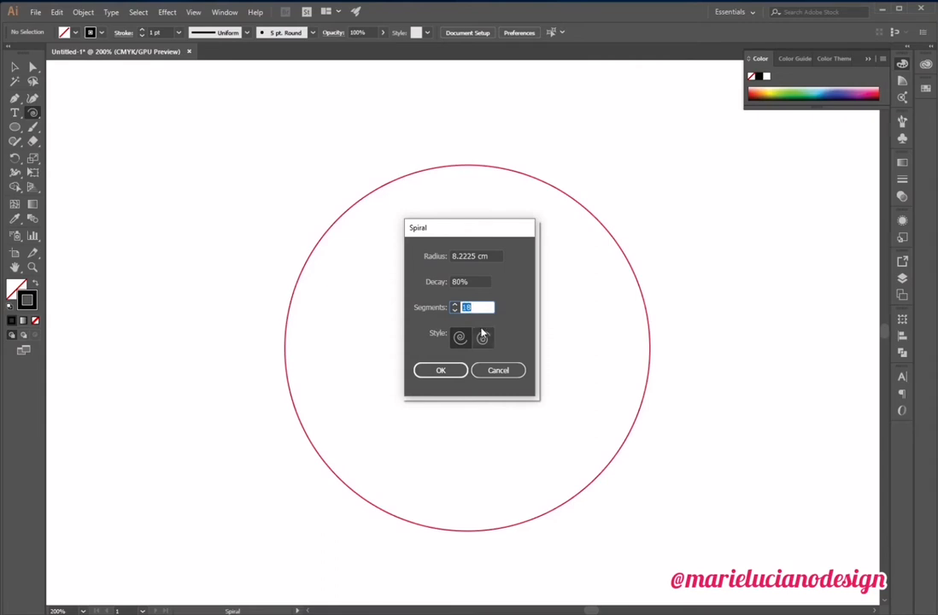
{"action": "type", "text": "12"}
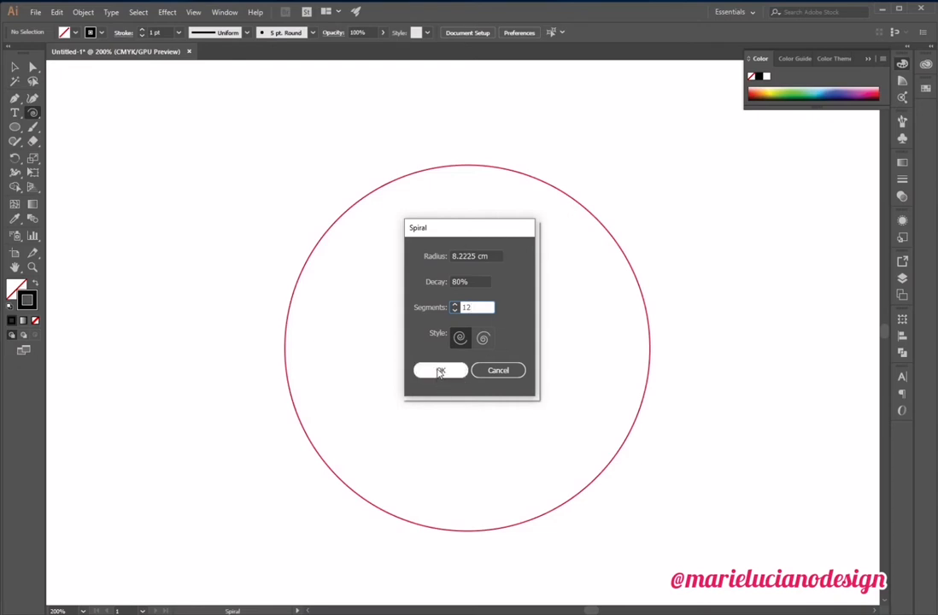
{"action": "left_click", "coordinate": [440, 370]}
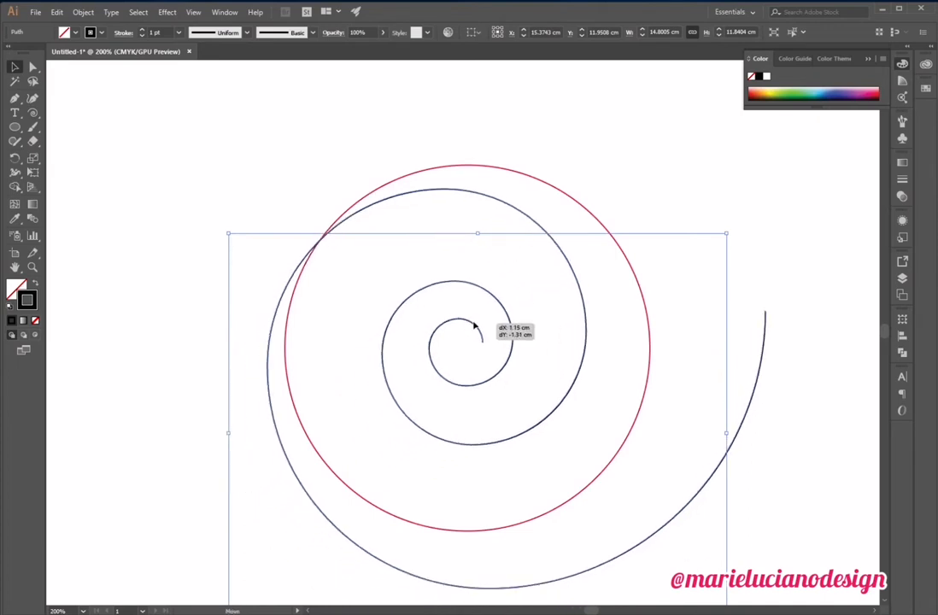
{"action": "left_click_drag", "start_coordinate": [474, 327], "coordinate": [493, 302]}
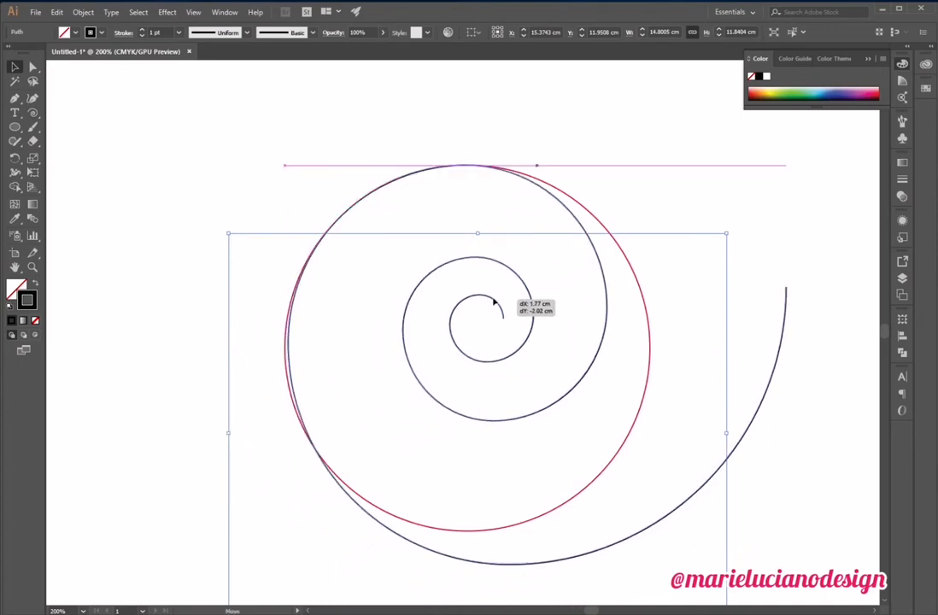
{"action": "left_click_drag", "start_coordinate": [494, 304], "coordinate": [498, 335]}
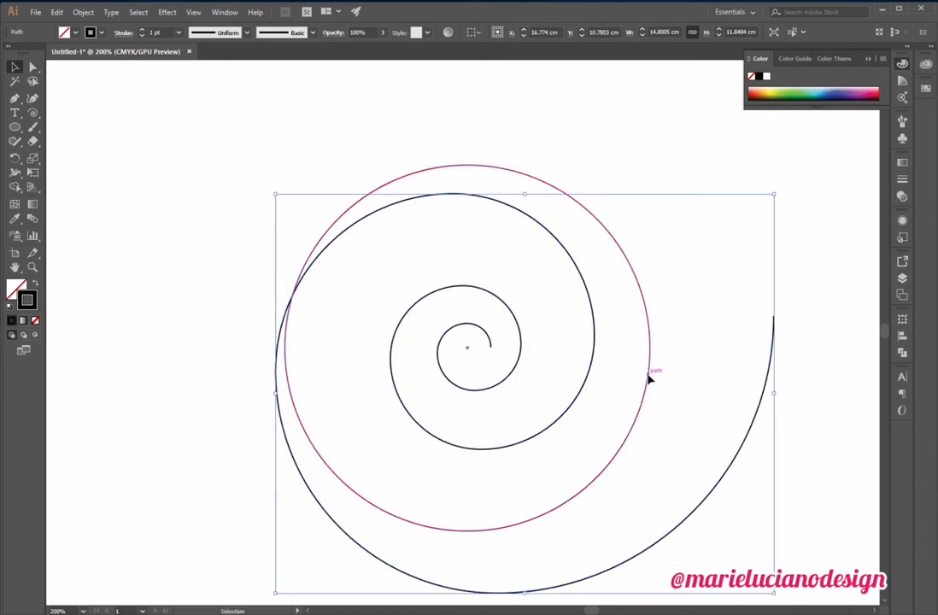
- Draw a small circle around the spiral's inner coil, then reselect the spiral
{"action": "left_click", "coordinate": [466, 346]}
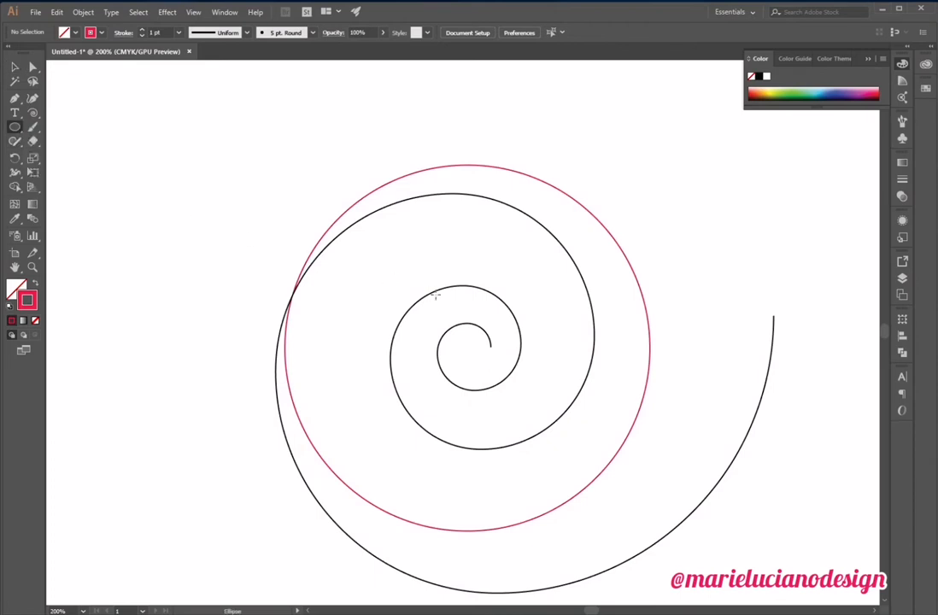
{"action": "left_click_drag", "start_coordinate": [436, 295], "coordinate": [474, 380]}
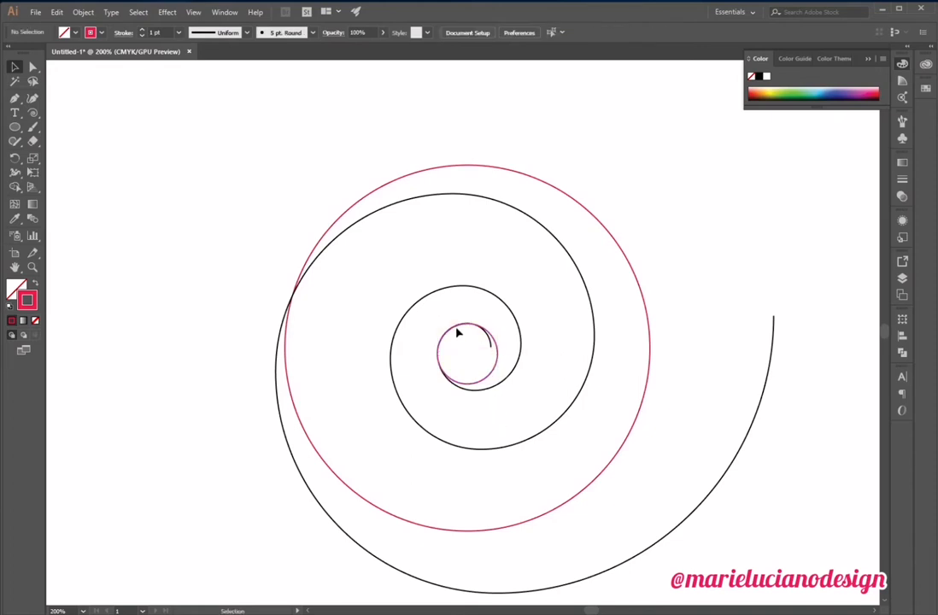
{"action": "left_click", "coordinate": [487, 342]}
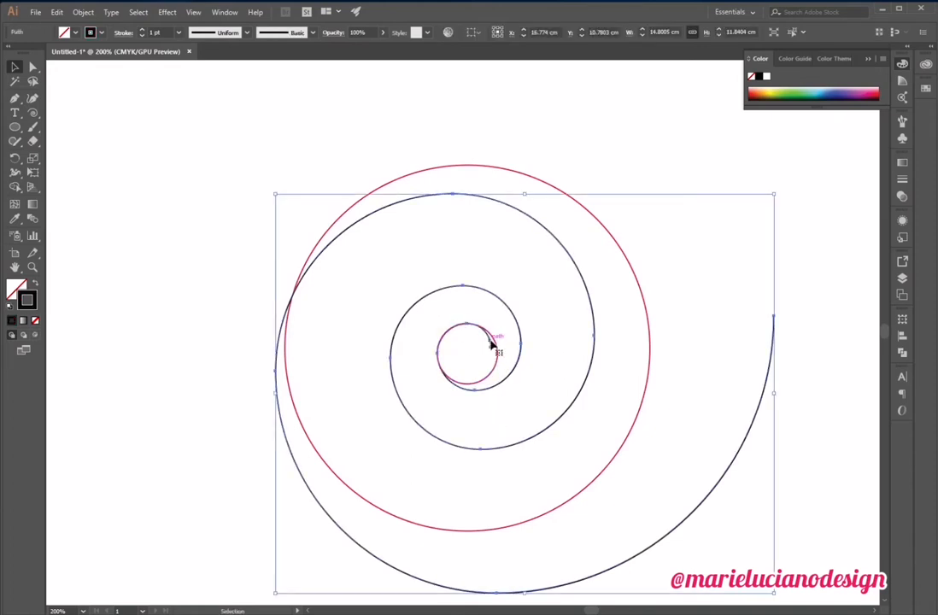
{"action": "left_click", "coordinate": [15, 81]}
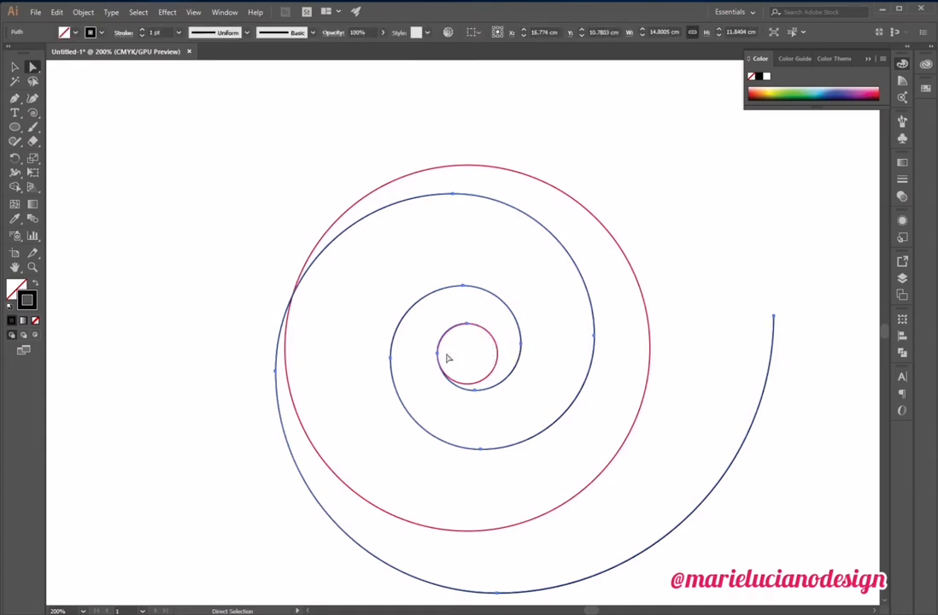
{"action": "left_click", "coordinate": [428, 299]}
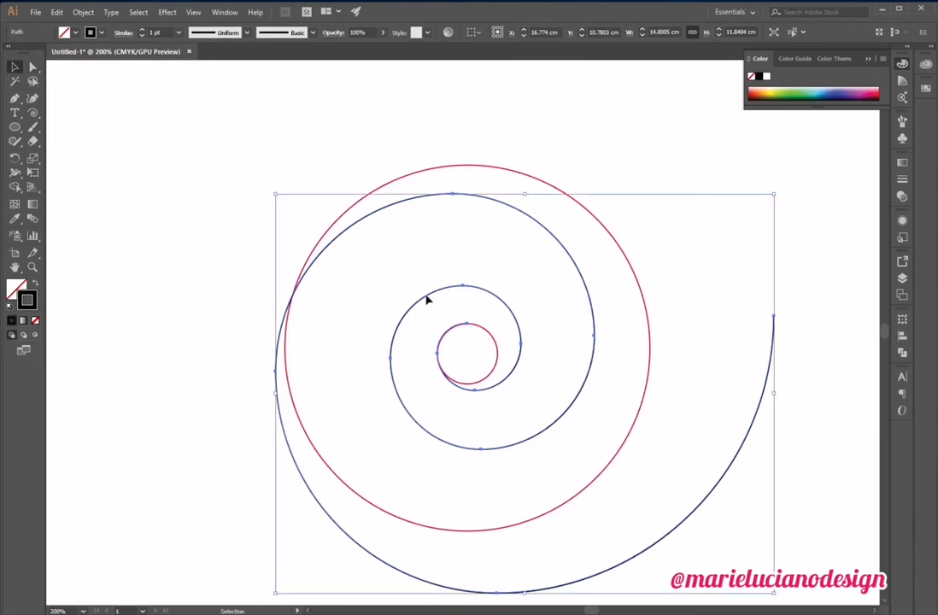
- Select the small inner circle and add the large red circle to the selection
{"action": "left_click", "coordinate": [468, 352]}
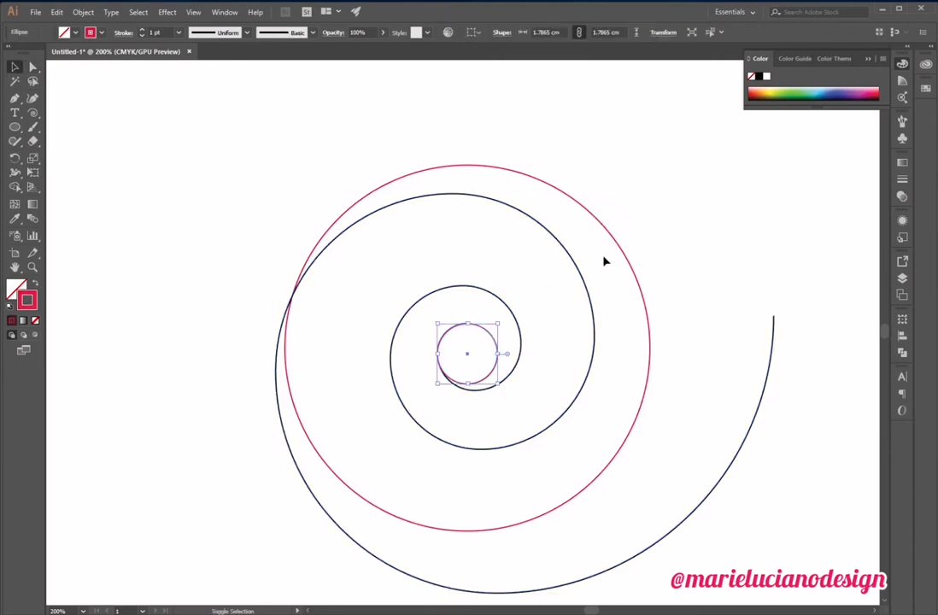
{"action": "left_click", "coordinate": [628, 263]}
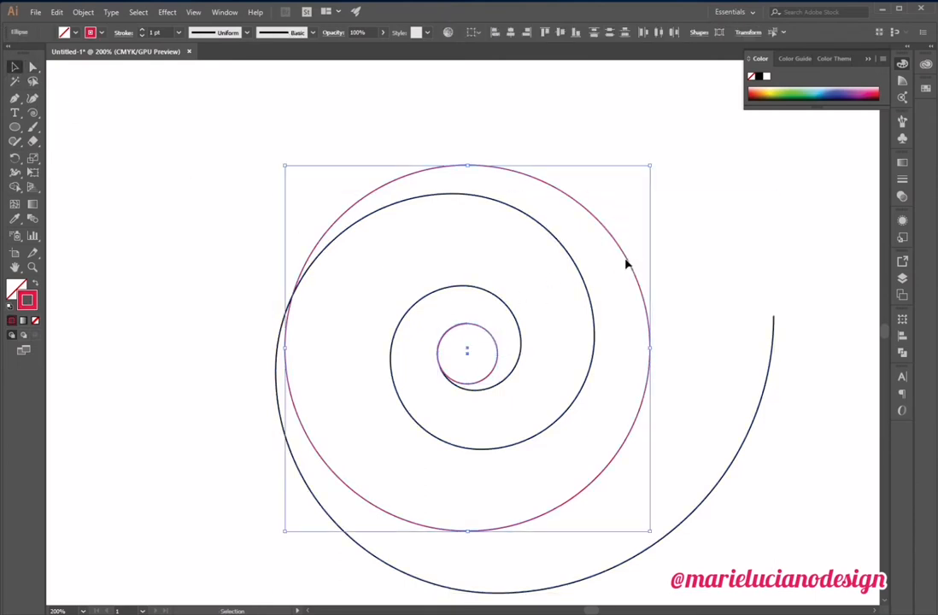
{"action": "left_click", "coordinate": [596, 334]}
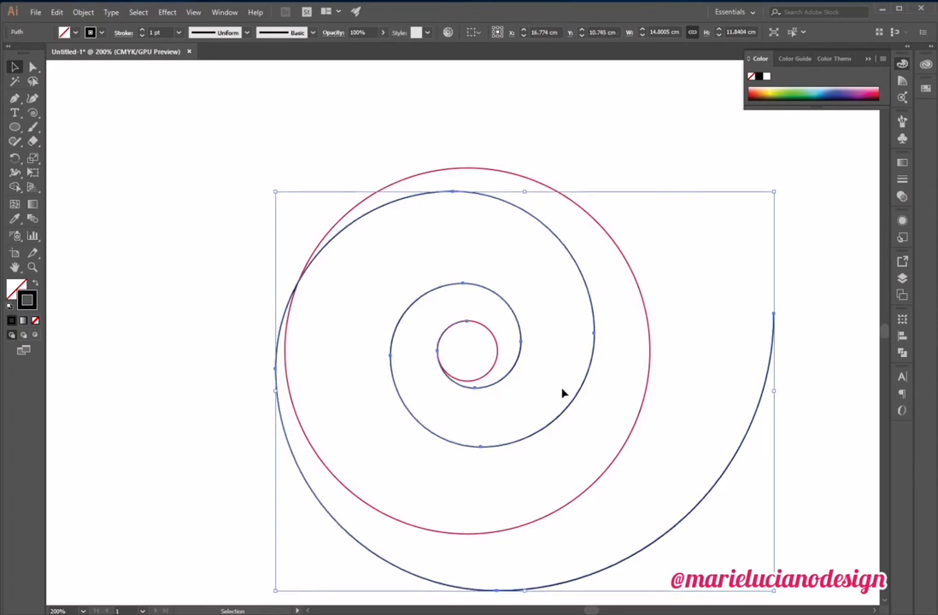
{"action": "mouse_move", "coordinate": [643, 346]}
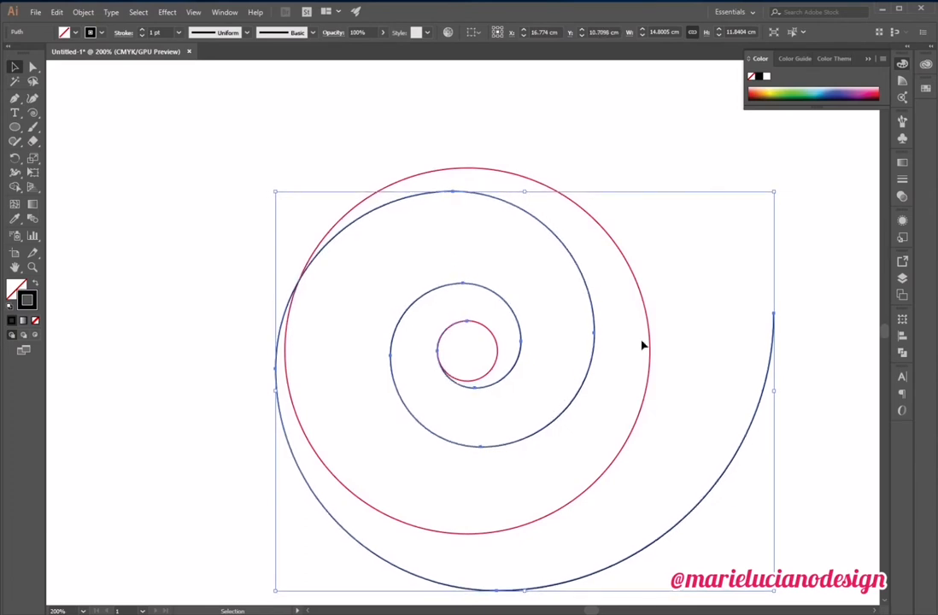
{"action": "left_click", "coordinate": [454, 235]}
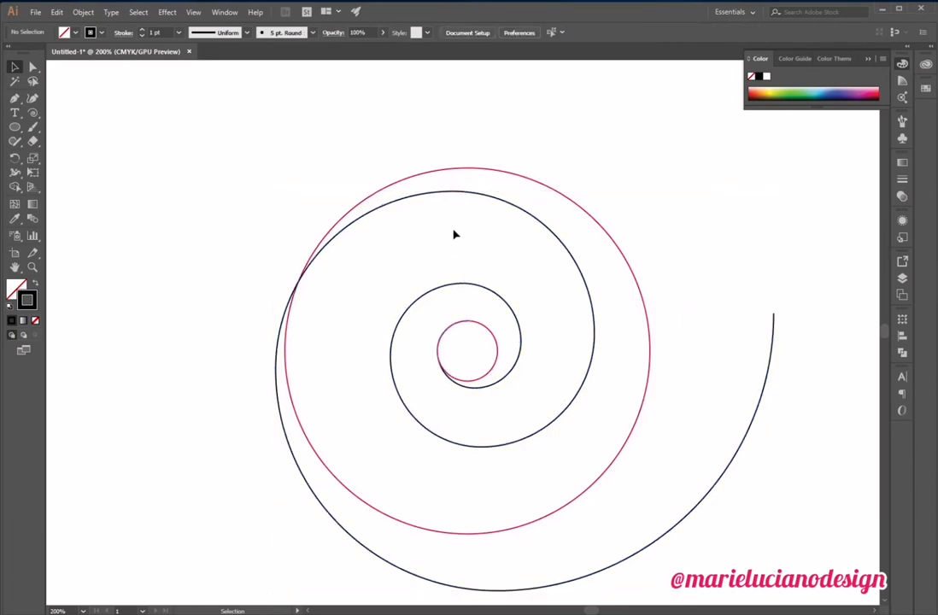
{"action": "left_click", "coordinate": [299, 440]}
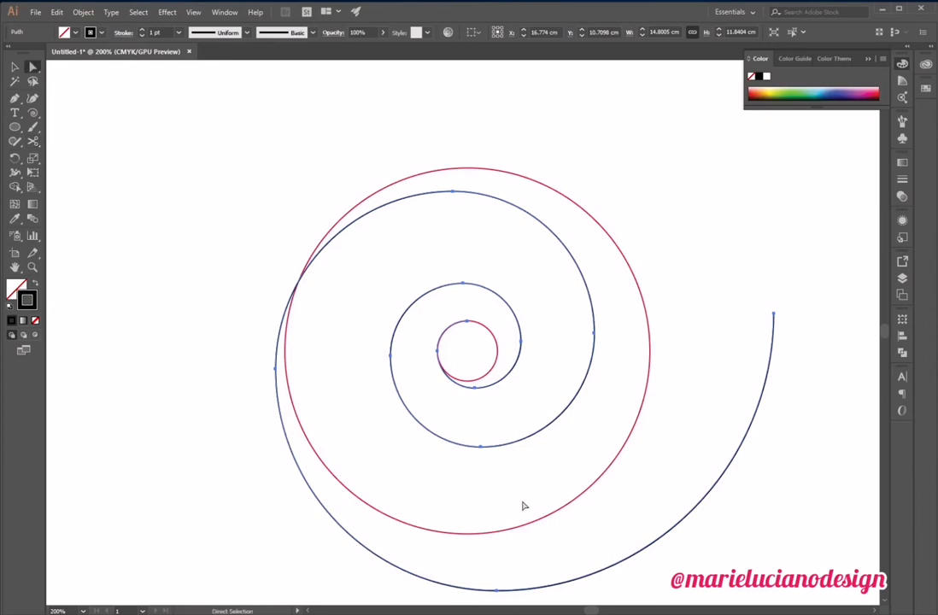
{"action": "mouse_move", "coordinate": [777, 314]}
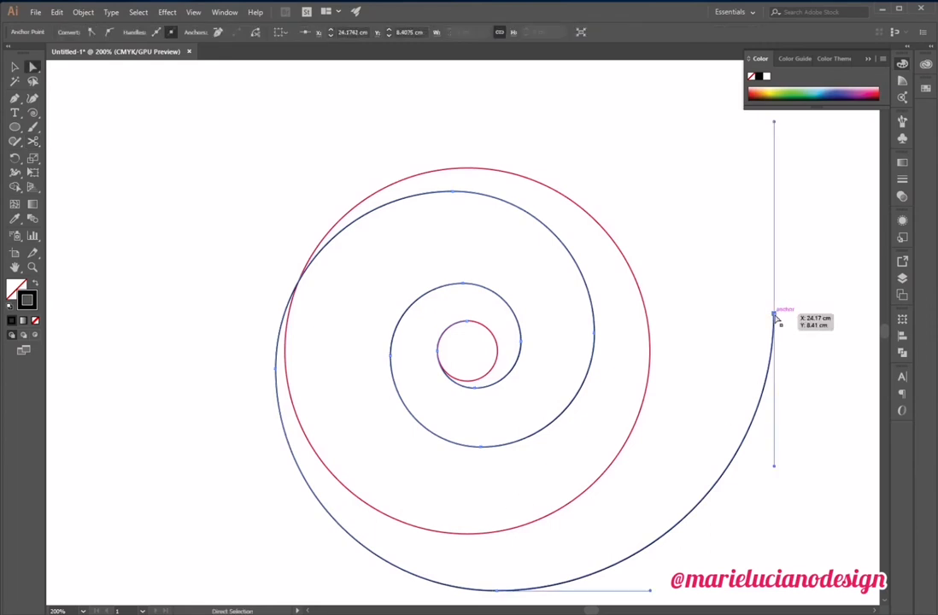
- Delete the spiral's outer end anchor and reselect the trimmed spiral
{"action": "left_click", "coordinate": [430, 333]}
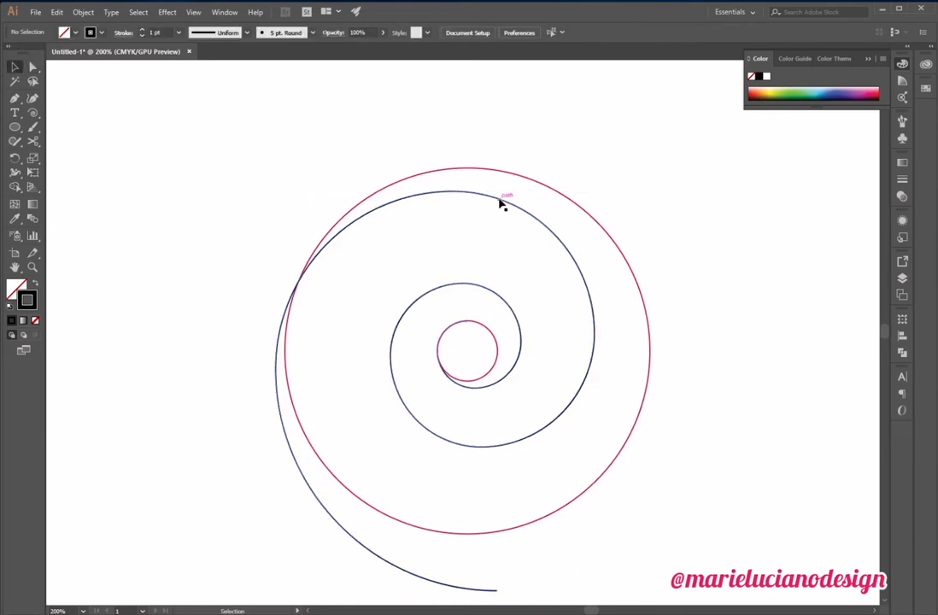
{"action": "left_click", "coordinate": [508, 199]}
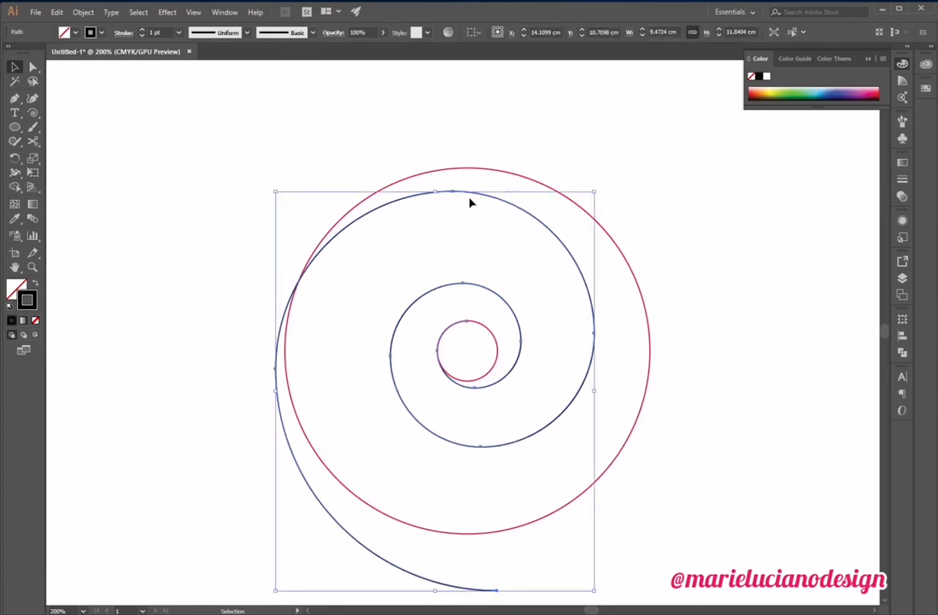
{"action": "mouse_move", "coordinate": [516, 359]}
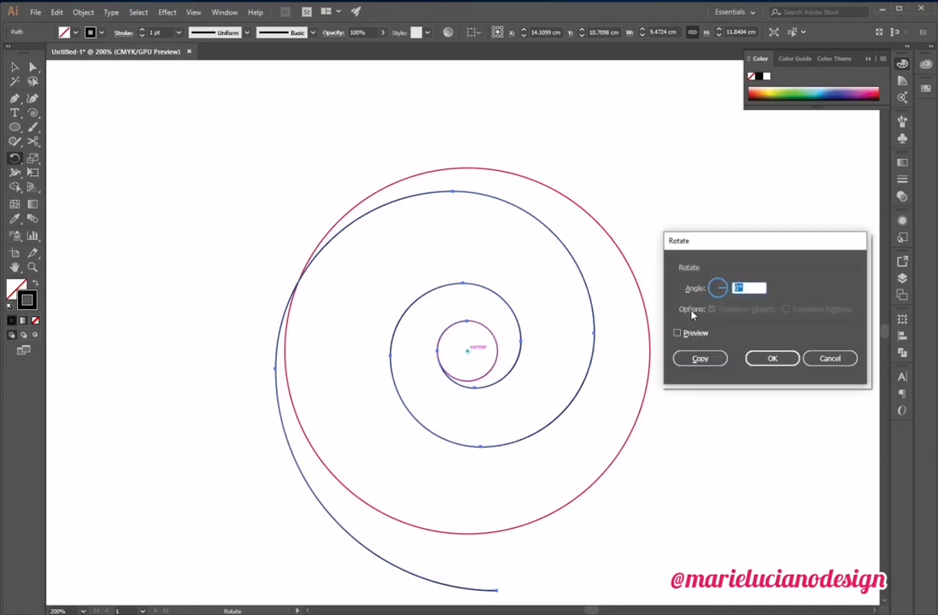
- Enter a 120° rotation angle, preview it, and make a rotated copy of the spiral
{"action": "type", "text": "120"}
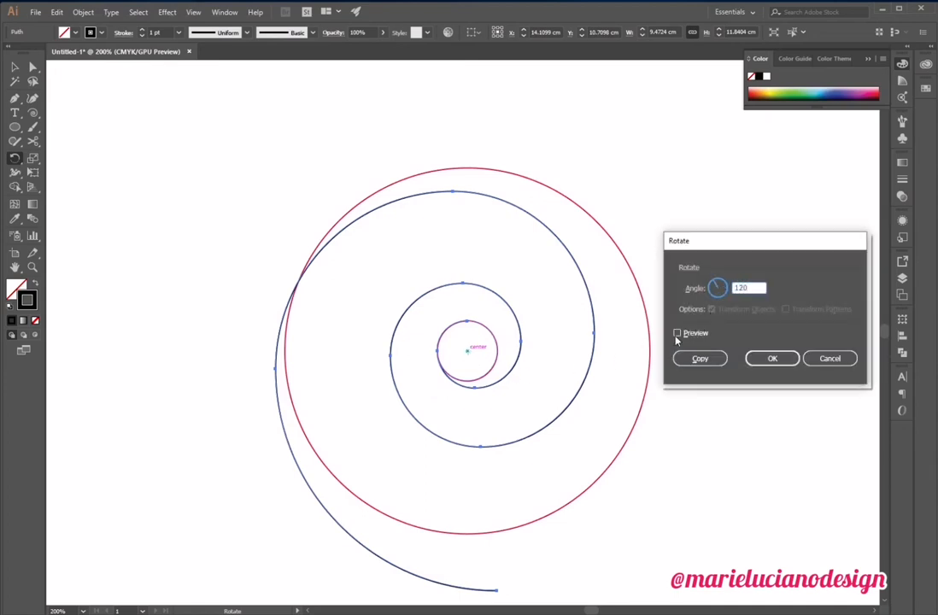
{"action": "left_click", "coordinate": [677, 333]}
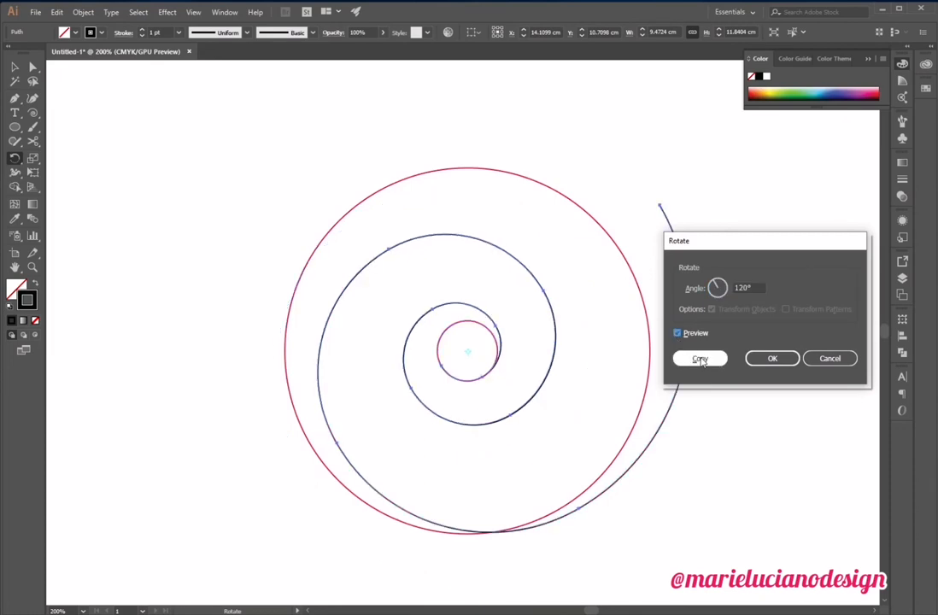
{"action": "left_click", "coordinate": [699, 358]}
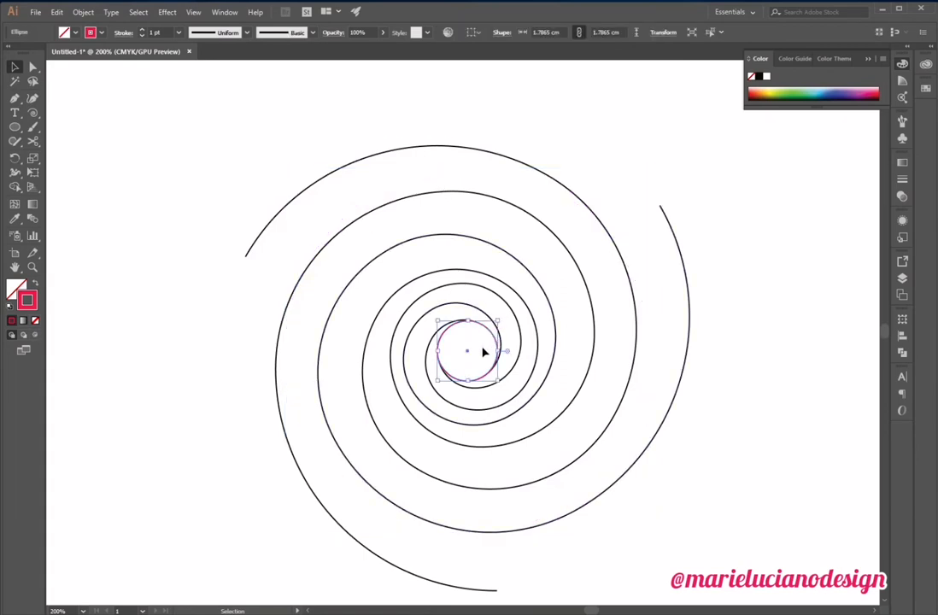
- Select all three spiral arms with the Selection tool
{"action": "left_click", "coordinate": [177, 181]}
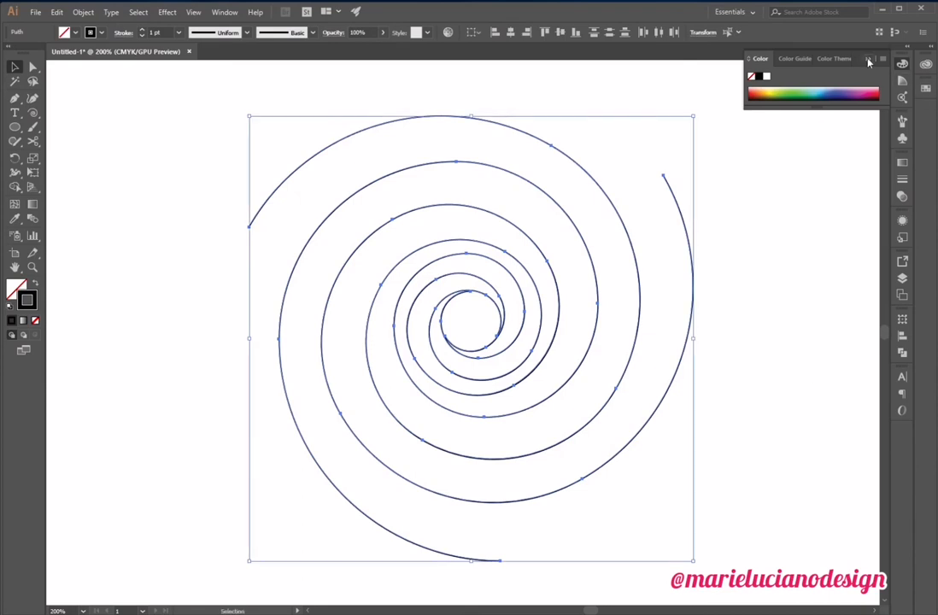
- Close the Color panel and set the spiral arms' stroke weight to 14 pt
{"action": "left_click", "coordinate": [178, 32]}
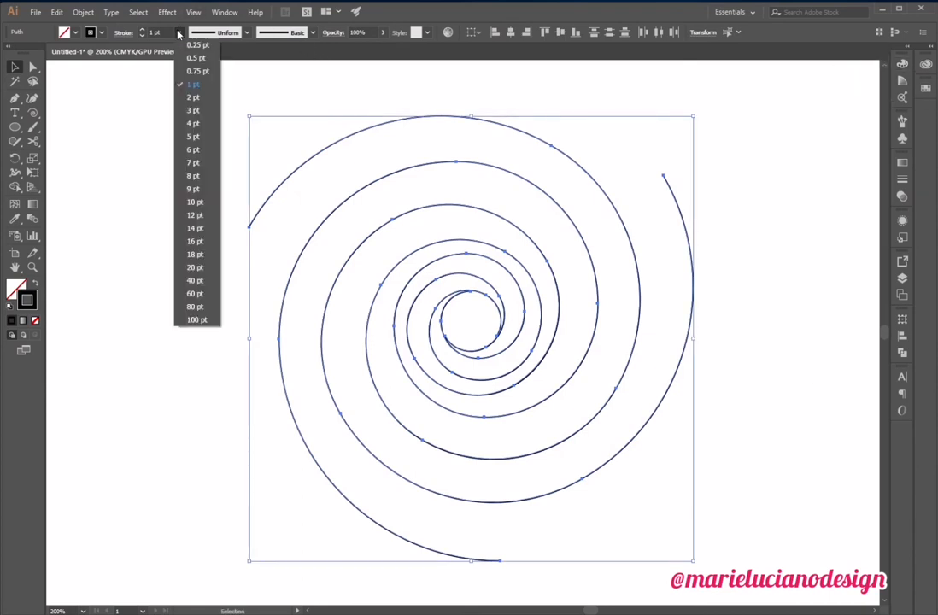
{"action": "left_click", "coordinate": [195, 267]}
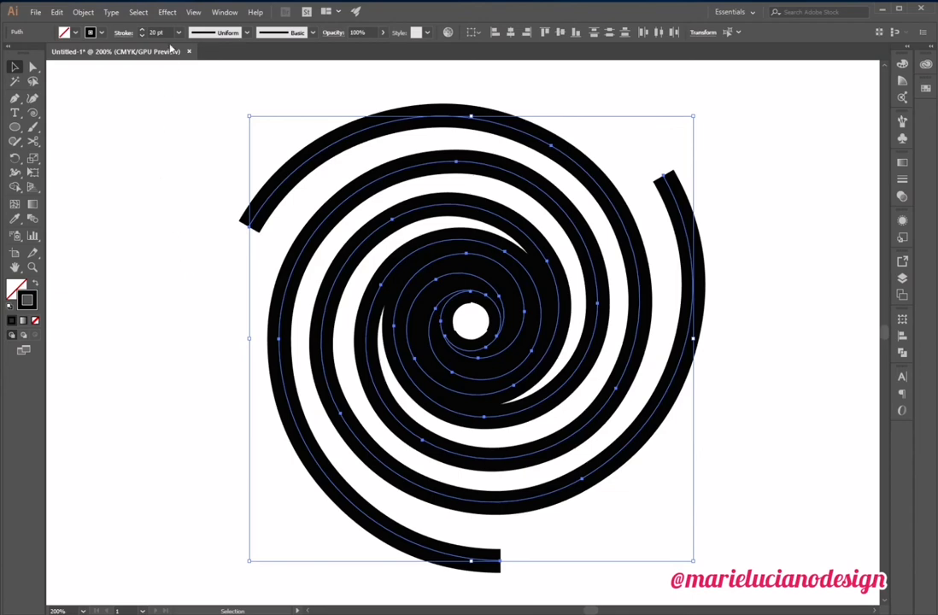
{"action": "left_click", "coordinate": [160, 32]}
{"action": "type", "text": "14"}
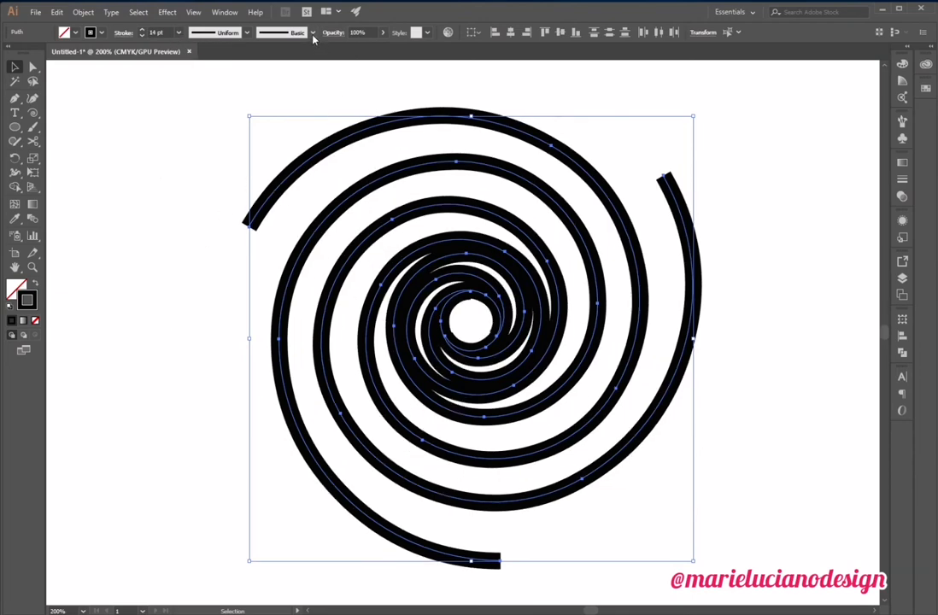
- Apply the first Artistic_Paintbrush brush to the spiral arms and deselect to inspect
{"action": "left_click", "coordinate": [311, 33]}
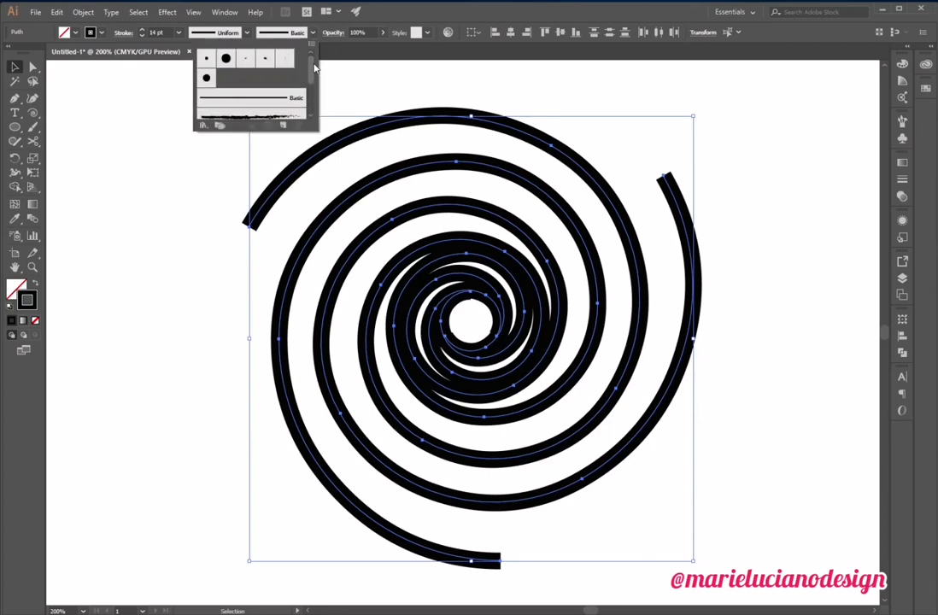
{"action": "left_click", "coordinate": [309, 47]}
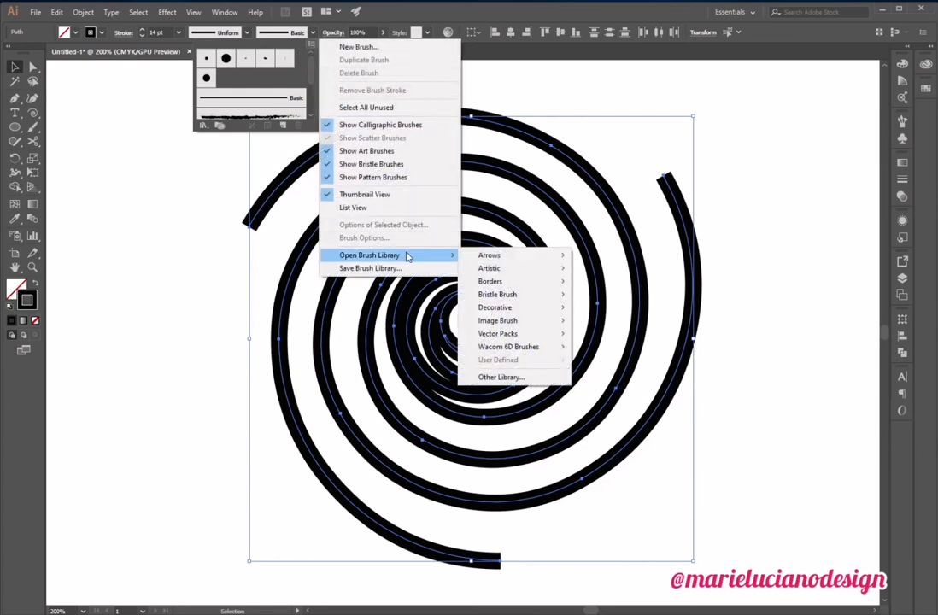
{"action": "mouse_move", "coordinate": [489, 268]}
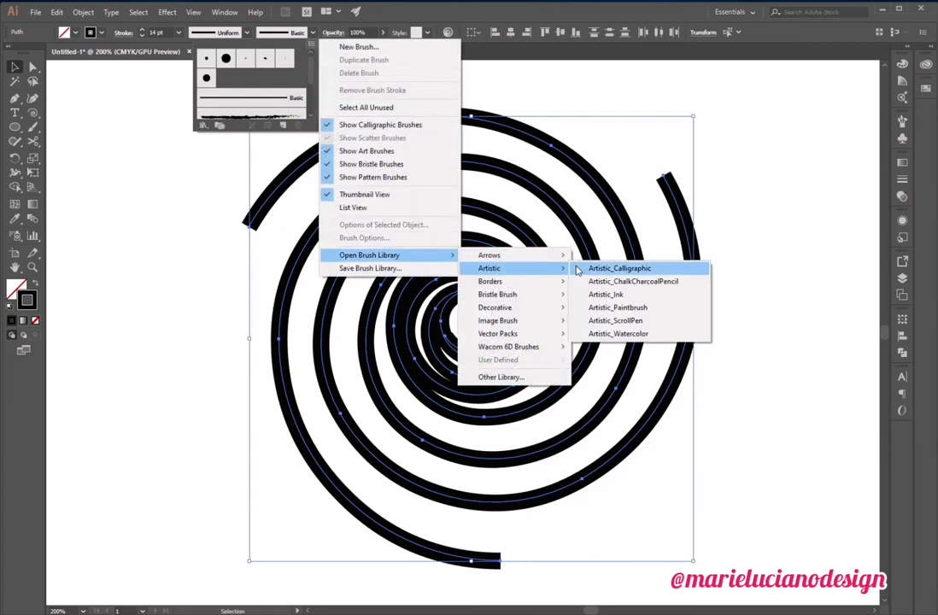
{"action": "mouse_move", "coordinate": [633, 281]}
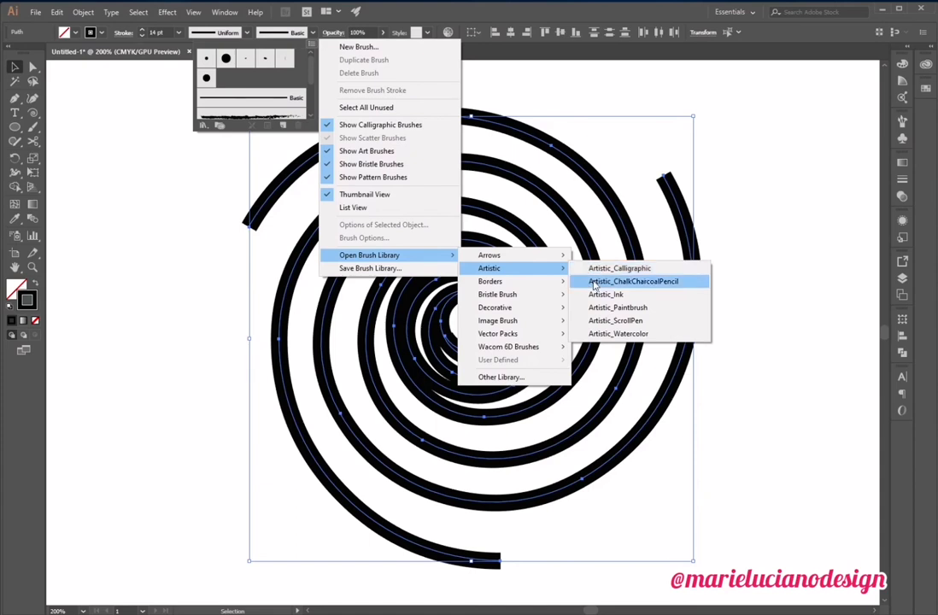
{"action": "left_click", "coordinate": [617, 307]}
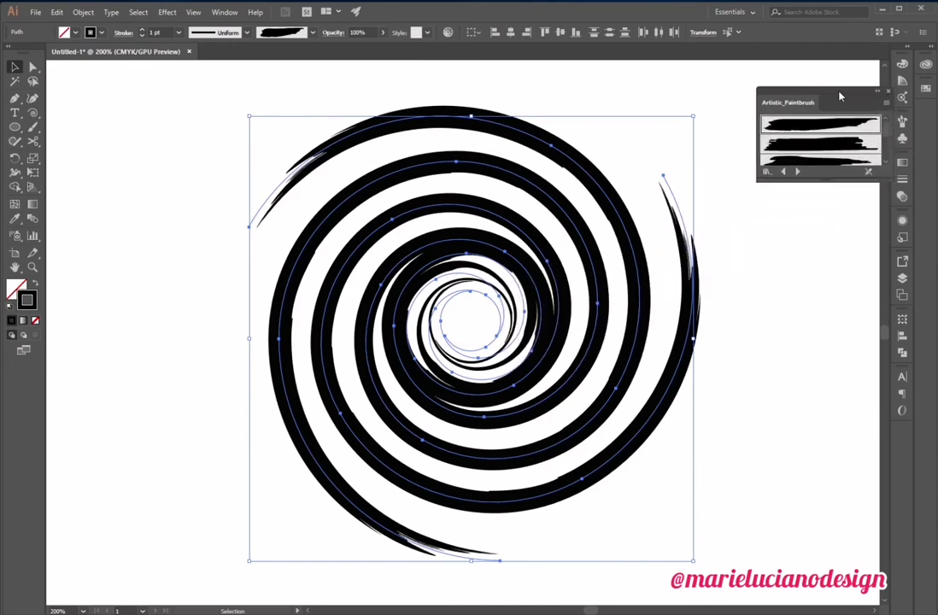
{"action": "left_click", "coordinate": [657, 395]}
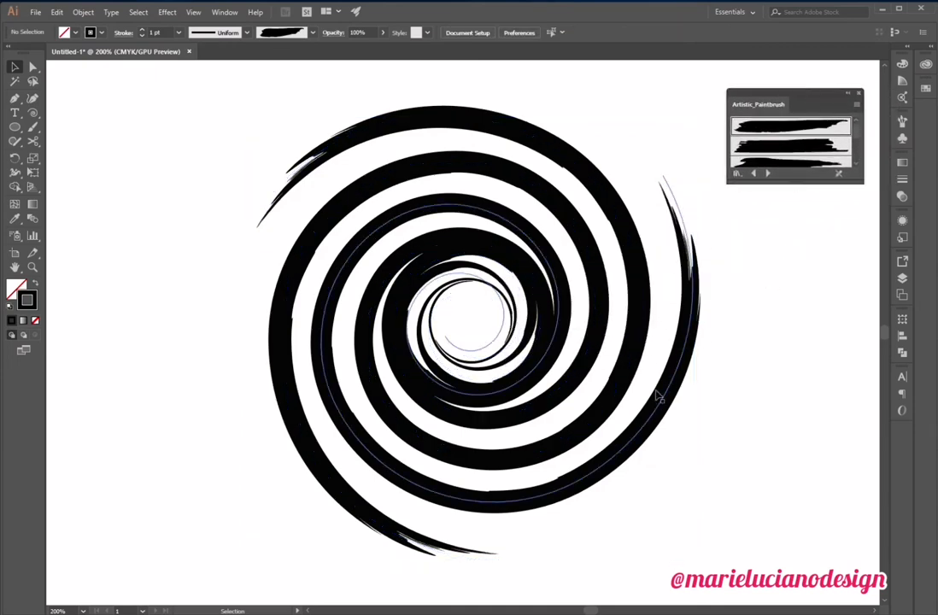
{"action": "left_click", "coordinate": [469, 247]}
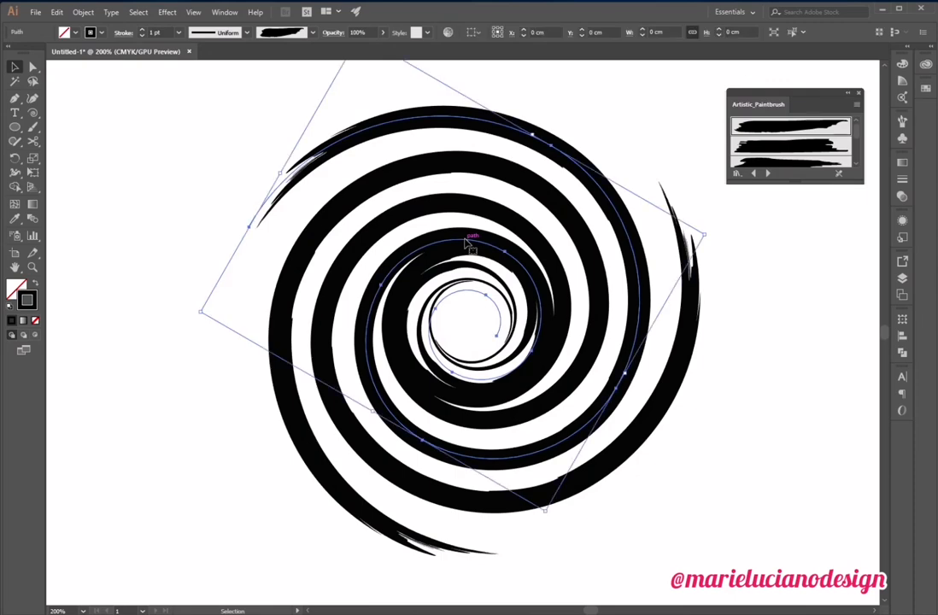
{"action": "left_click", "coordinate": [461, 382]}
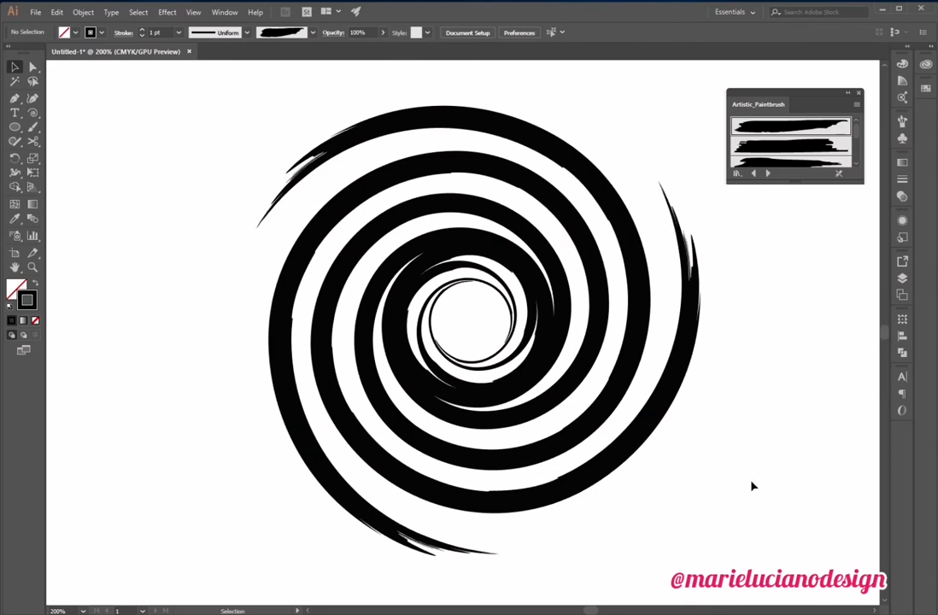
{"action": "mouse_move", "coordinate": [801, 109]}
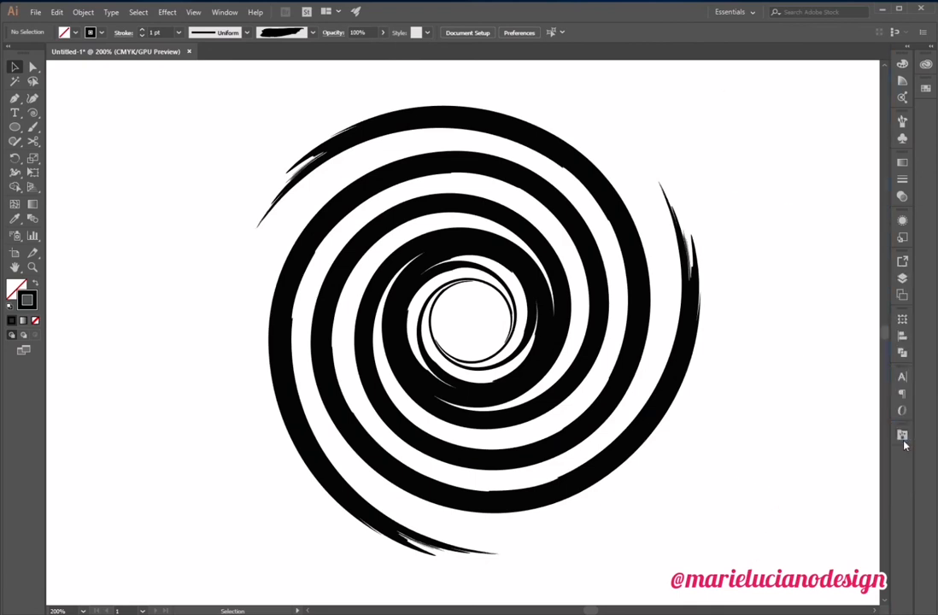
- Give one spiral arm a tapered width profile, then select all three arms
{"action": "left_click", "coordinate": [495, 334]}
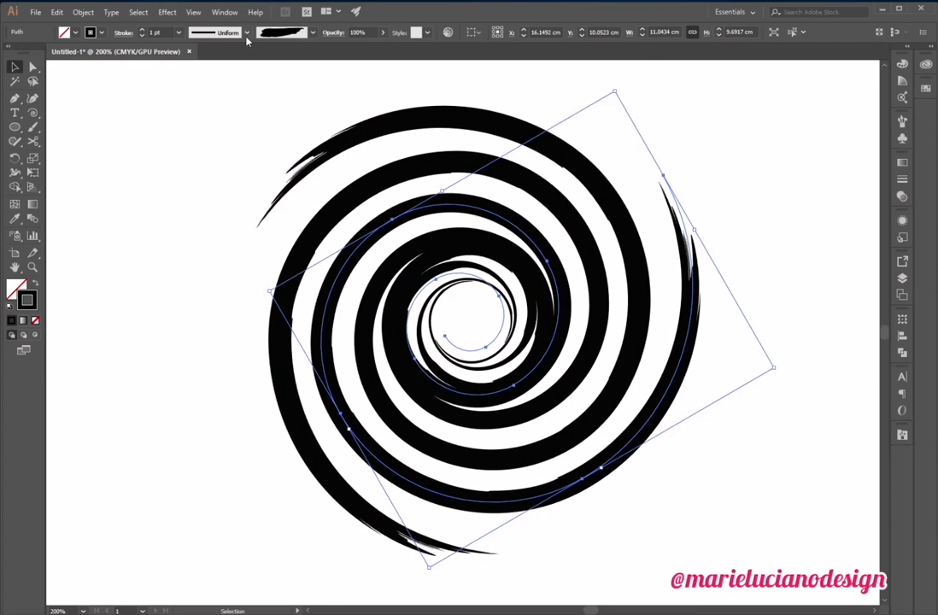
{"action": "left_click", "coordinate": [216, 31]}
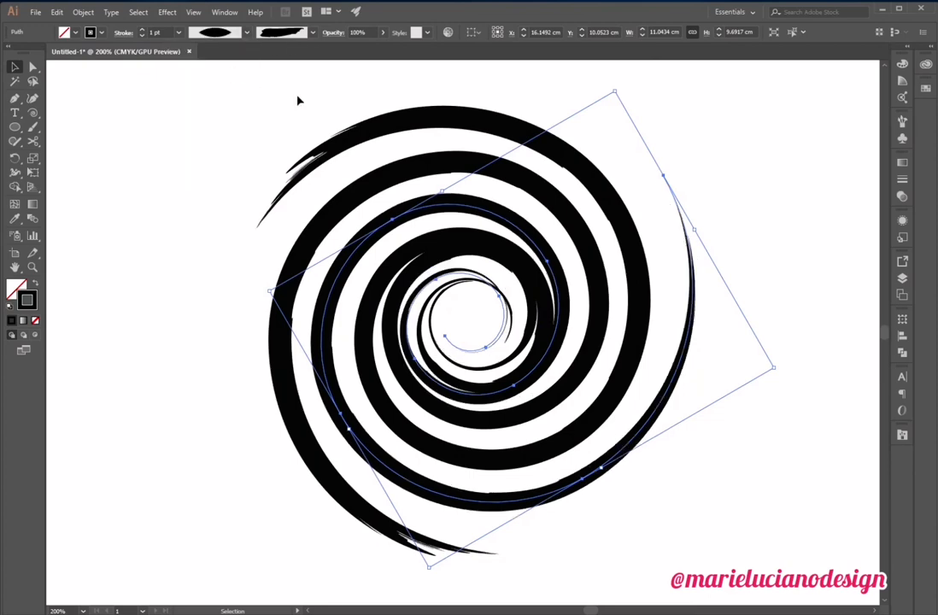
{"action": "left_click", "coordinate": [749, 172]}
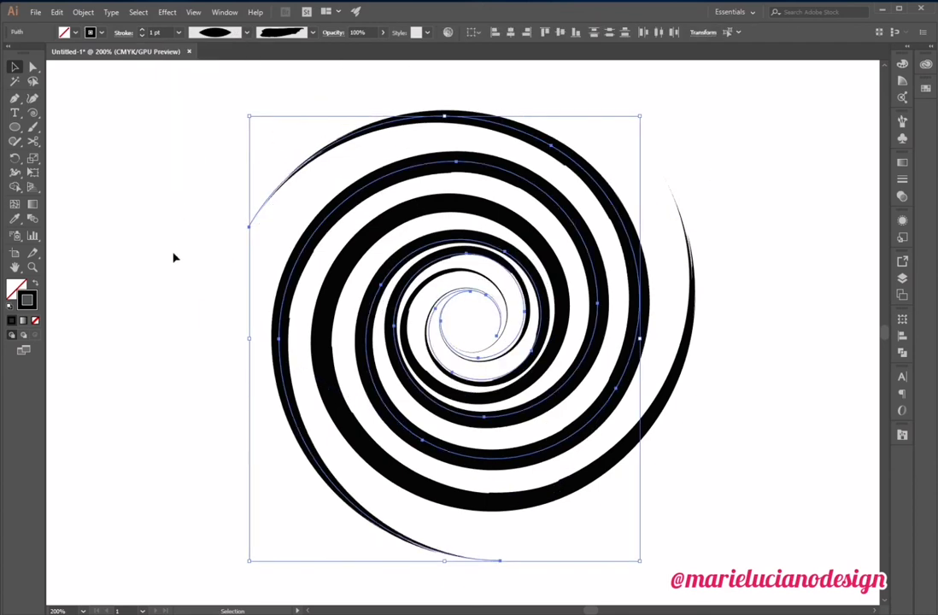
- Deselect everything to view the finished three-armed swirl with pointed, tapered tips
{"action": "left_click", "coordinate": [703, 489]}
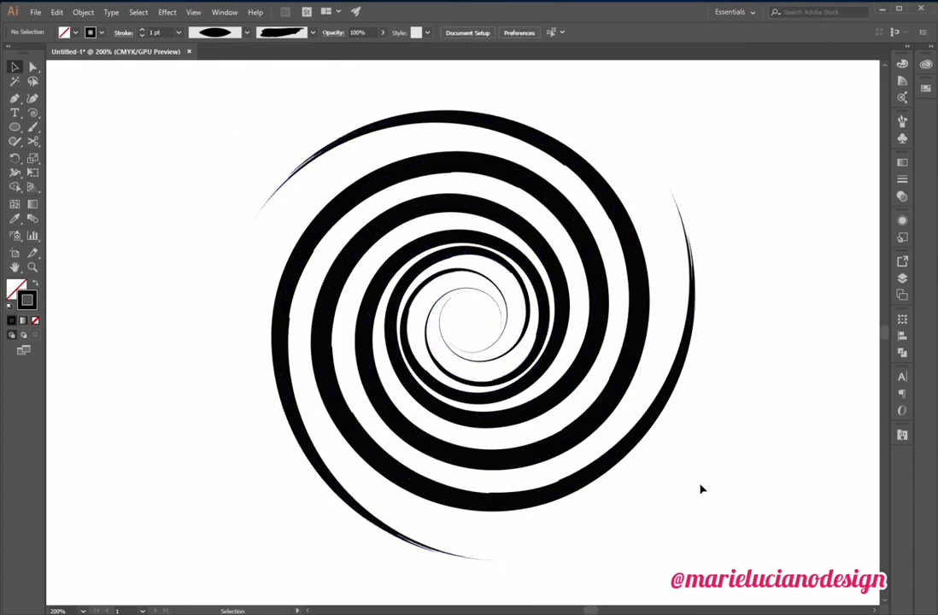
{"action": "mouse_move", "coordinate": [680, 493]}
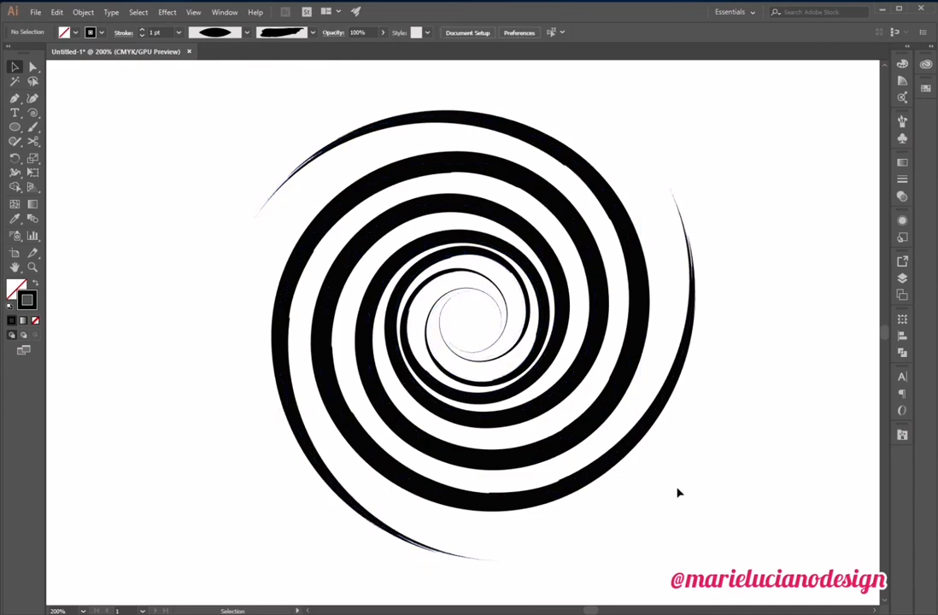